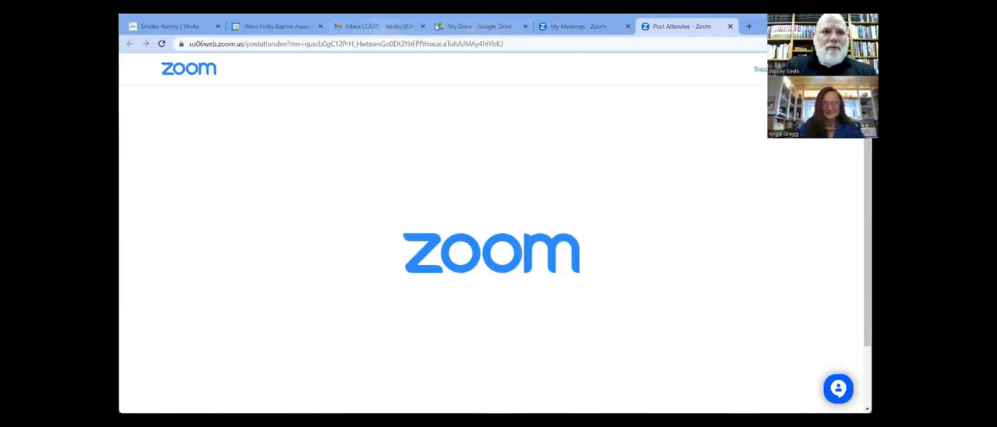
Step: Bring the smoke alarms page's referral form, church partner and training RSVP sections into view
click(171, 25)
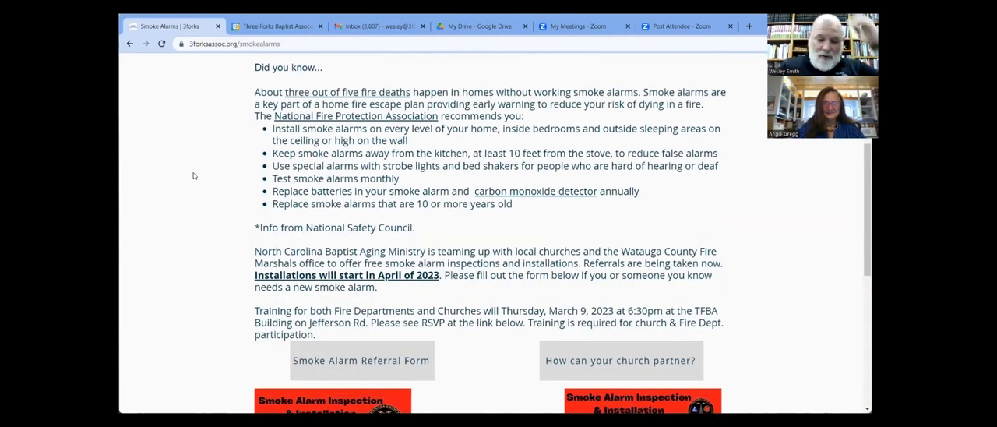
scroll(down, 3)
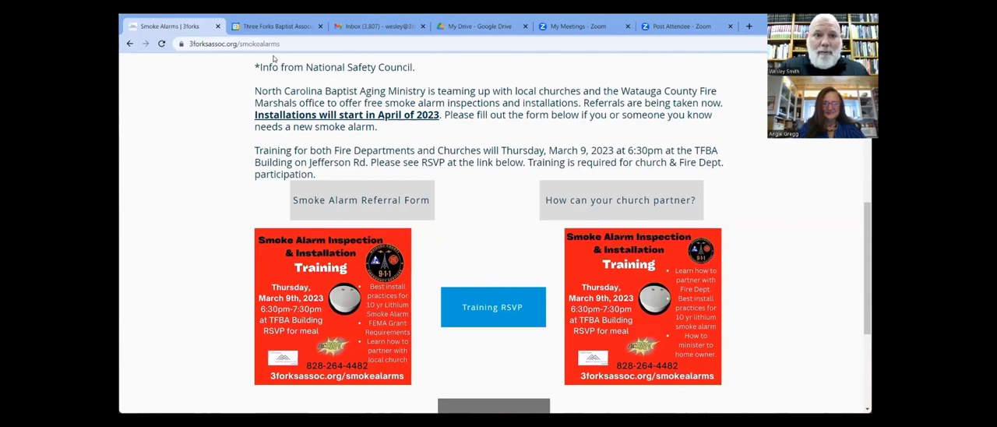
mouse_move(180, 212)
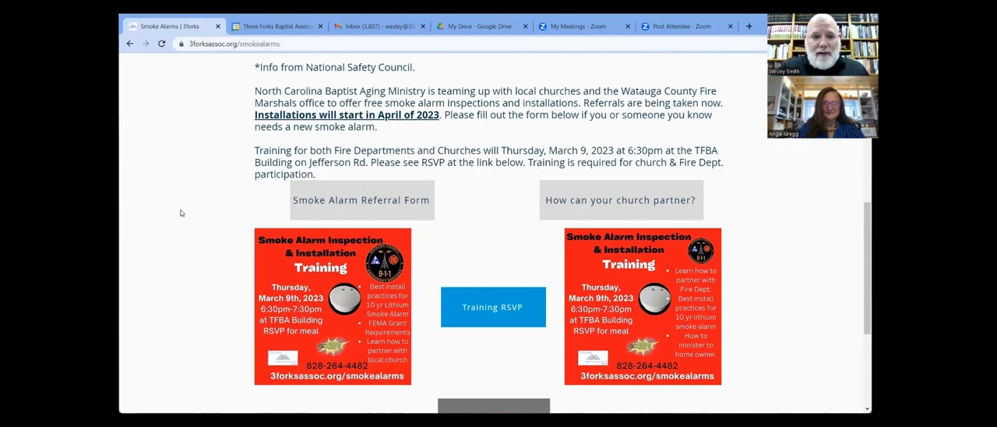
scroll(down, 3)
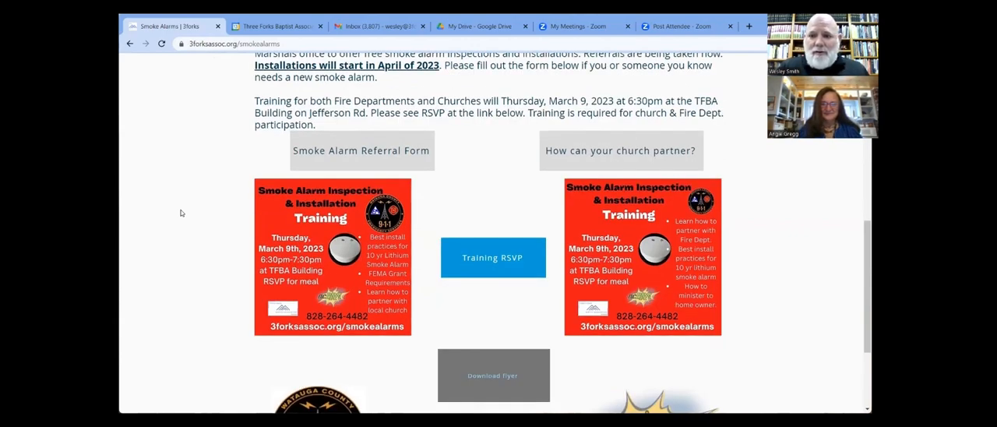
mouse_move(597, 163)
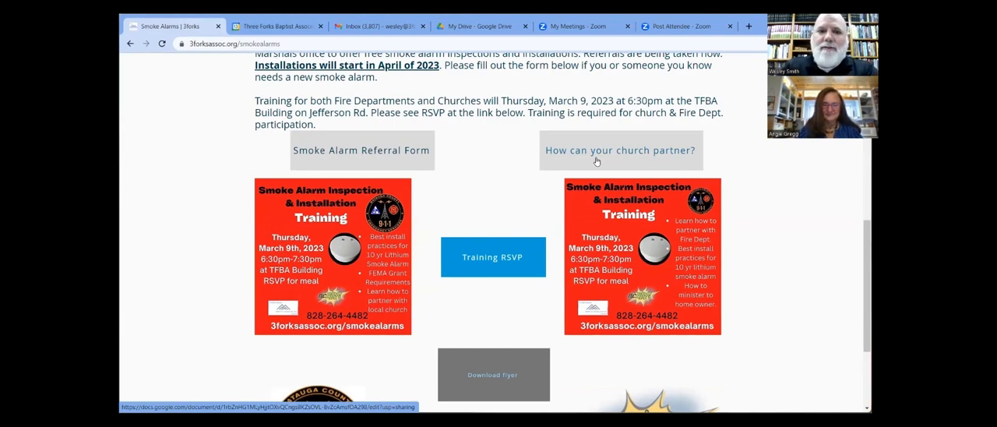
Step: Show the partnership document's list of ways to help and the March 9 training paragraph
click(620, 150)
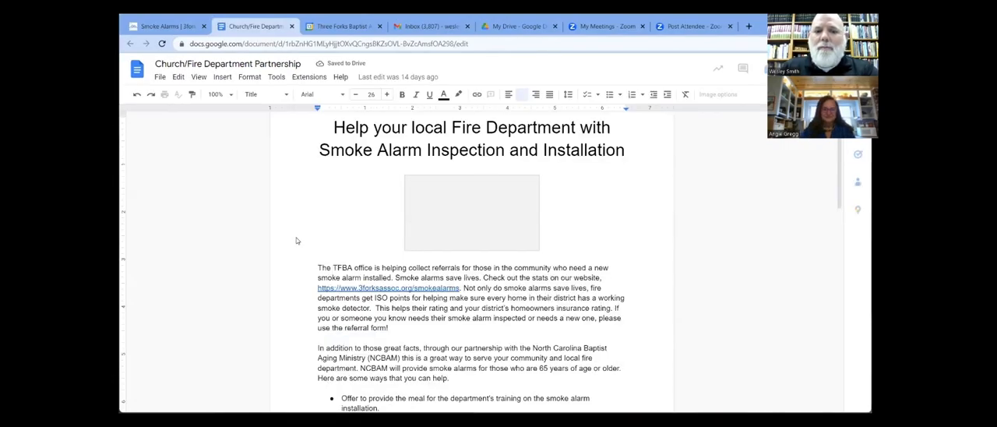
scroll(down, 3)
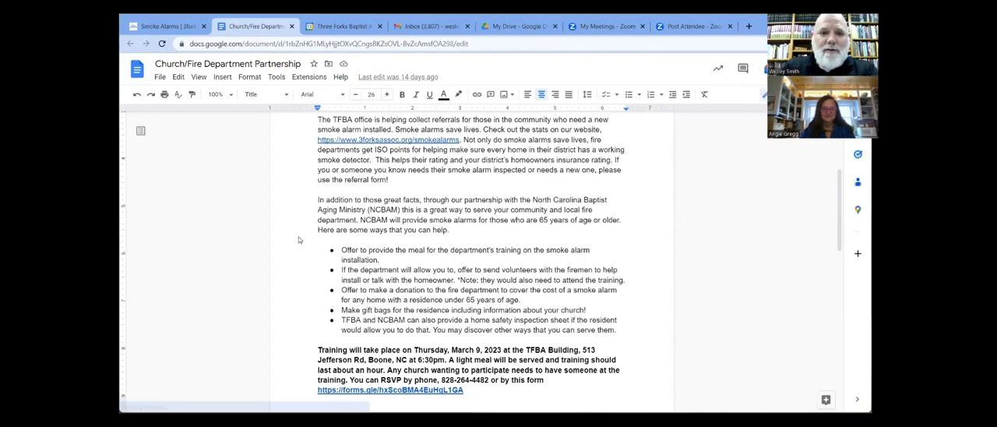
scroll(down, 3)
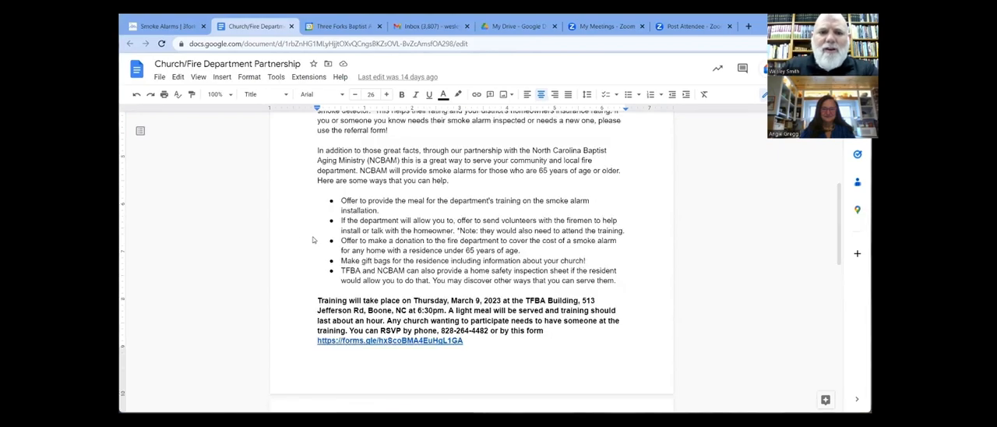
mouse_move(397, 218)
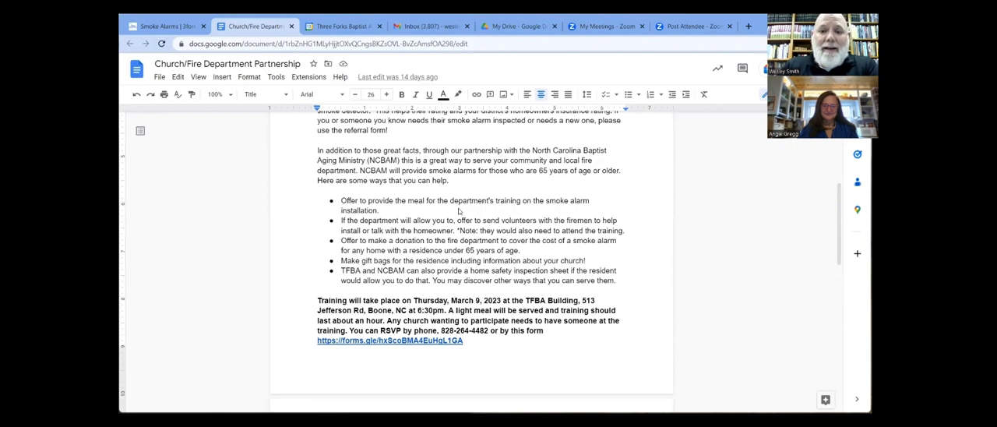
mouse_move(473, 212)
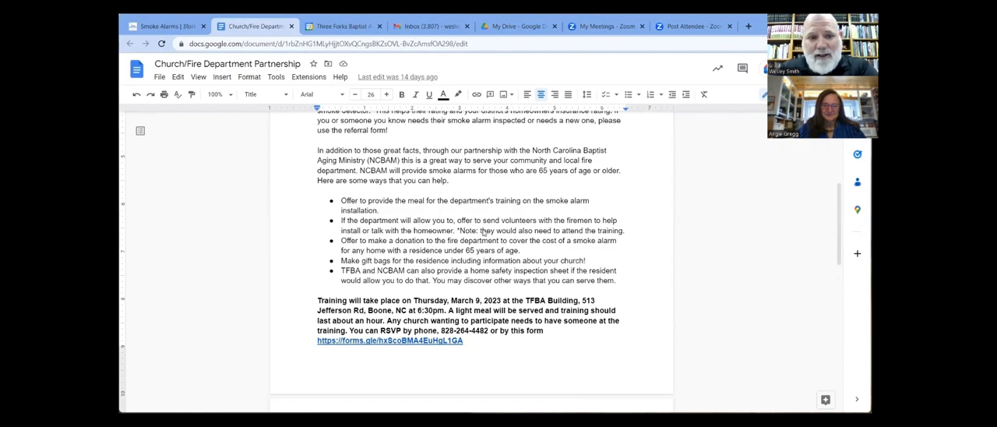
mouse_move(442, 210)
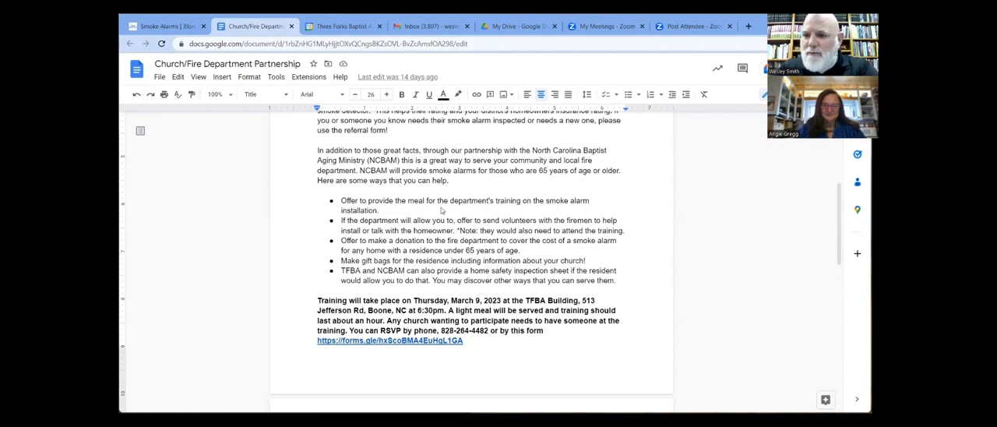
mouse_move(489, 219)
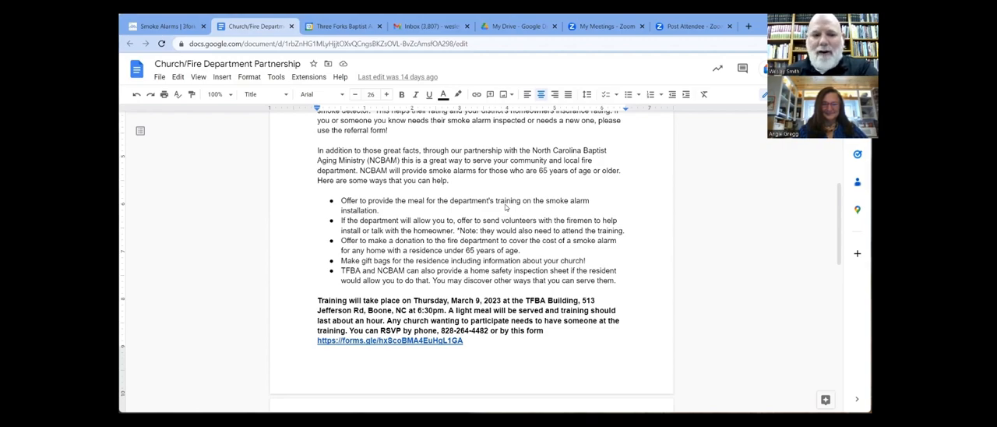
mouse_move(508, 229)
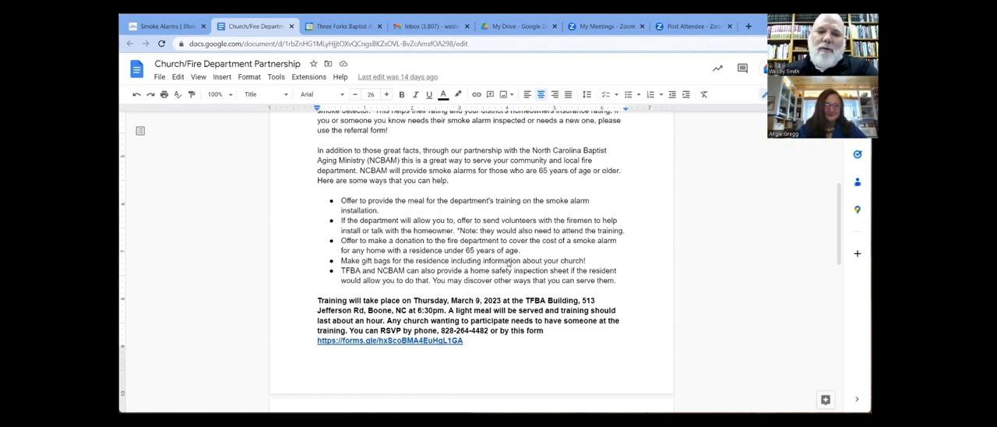
scroll(down, 3)
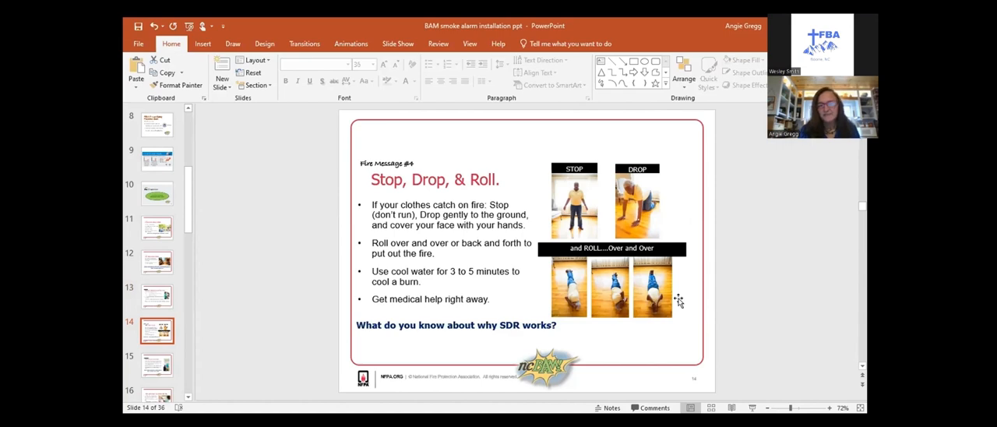
mouse_move(679, 302)
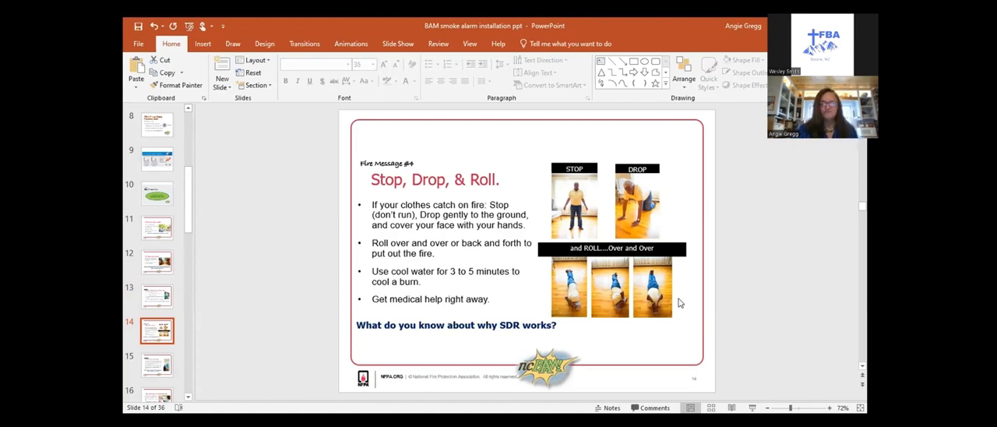
Step: Advance through the frying food safety slide to 'Know your local emergency number.'
click(156, 296)
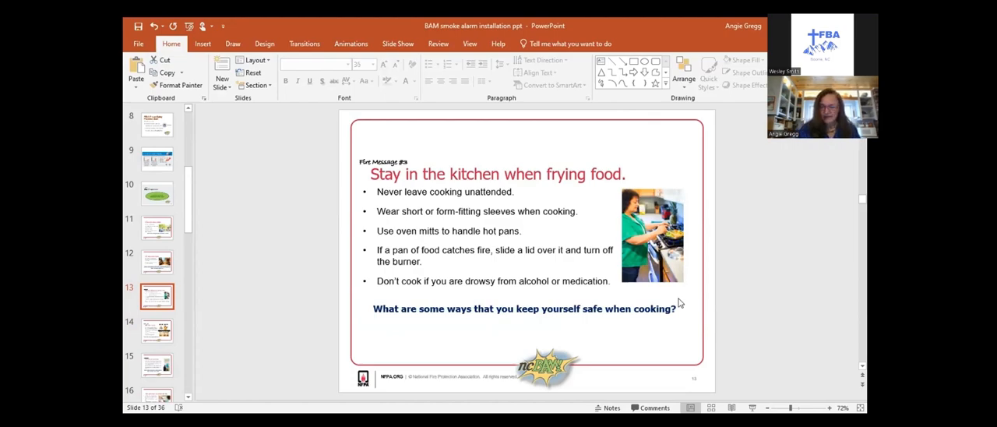
click(156, 365)
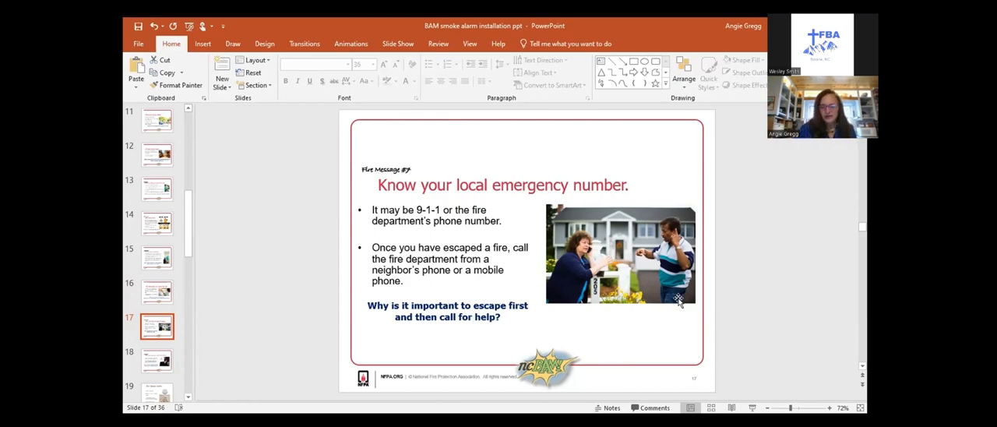
click(156, 360)
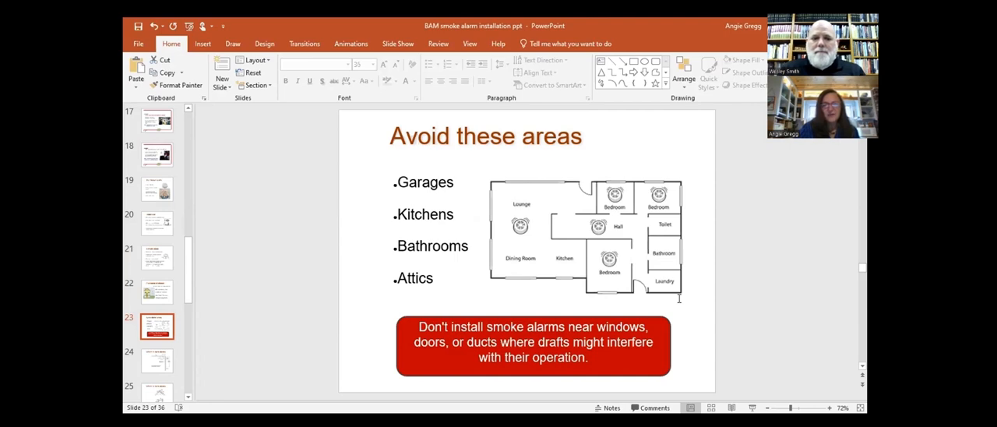
Step: Advance from 'Avoid these areas' to slide 25, 'Where to place alarms.'
click(156, 360)
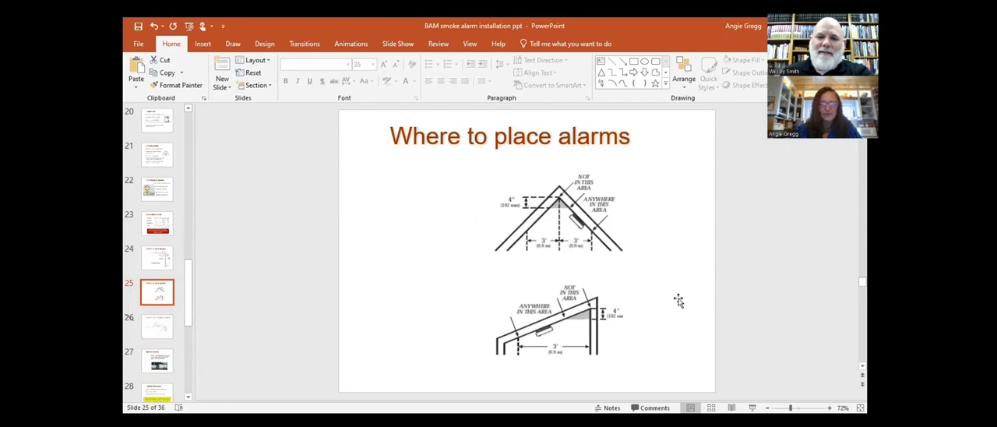
Step: Show 'Where NOT to place alarms,' then advance toward the Carbon Monoxide slide
click(156, 326)
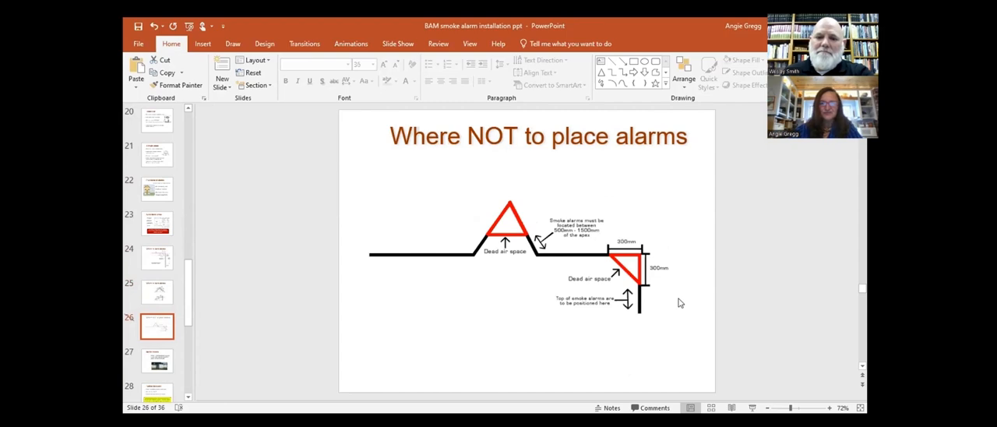
click(156, 360)
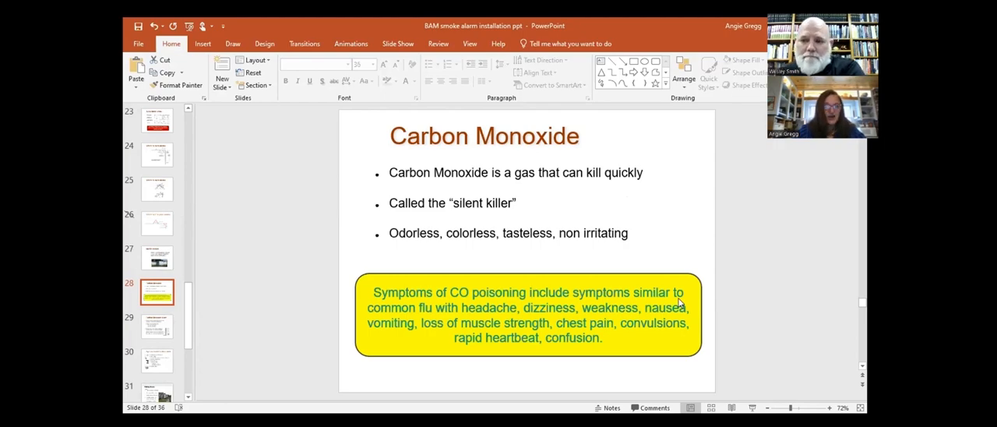
Step: Move past the Carbon Monoxide slide to slide 31, 'Visiting Homes.'
click(156, 325)
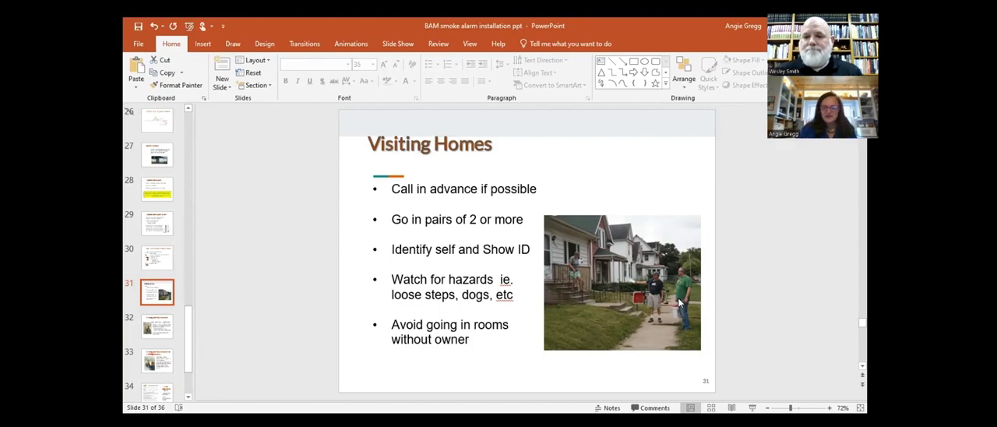
click(157, 324)
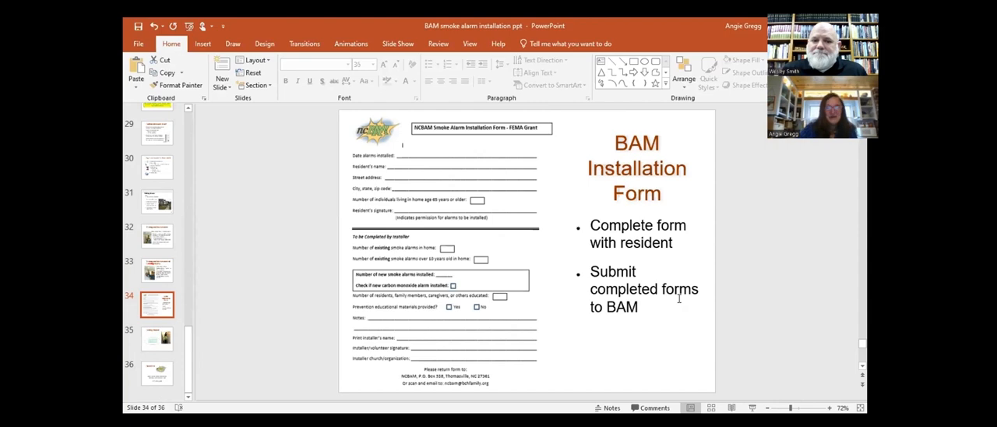
Step: Display slide 35, the BAM Installation Form on completing and submitting the form
click(156, 338)
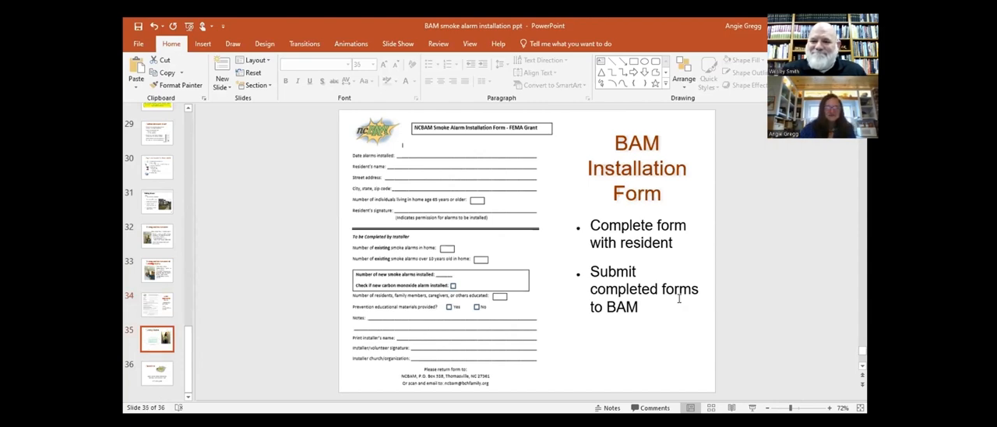